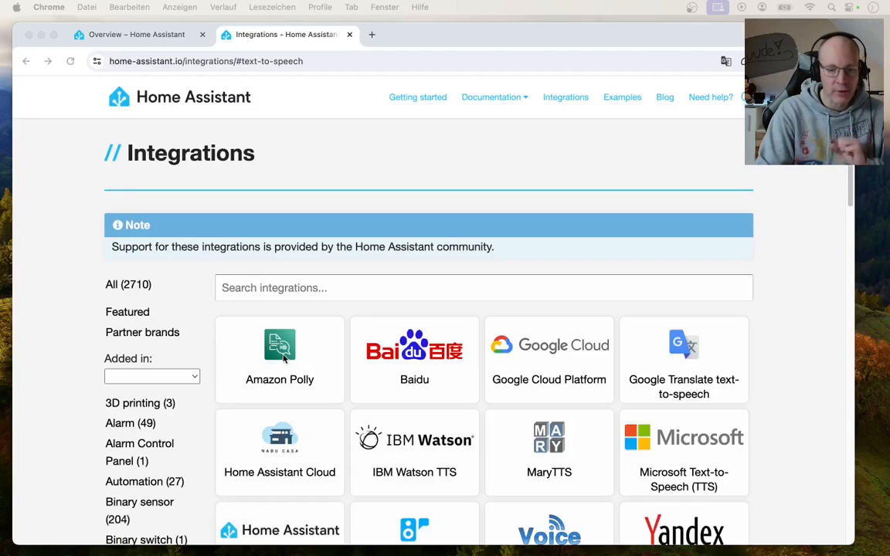
Review the configured integrations under Devices & services, including Google Translate text-to-speech
scroll(down, 3)
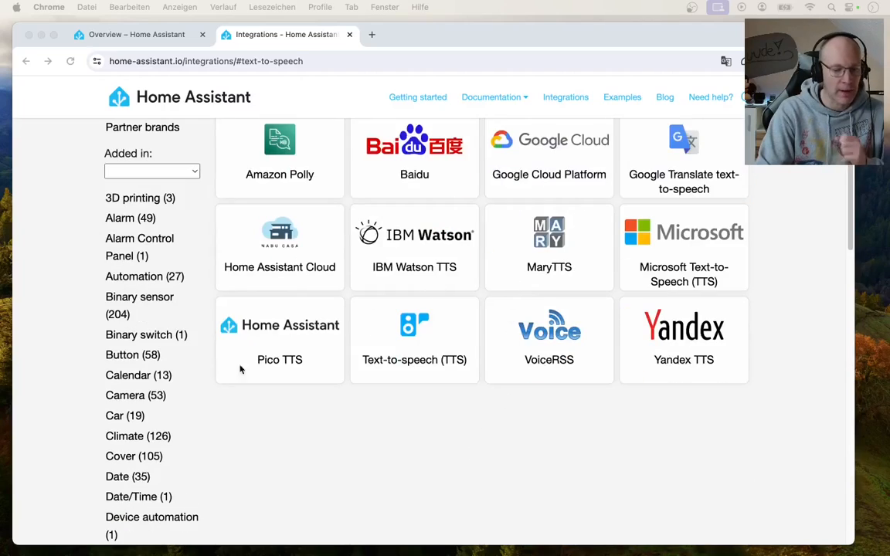
mouse_move(432, 363)
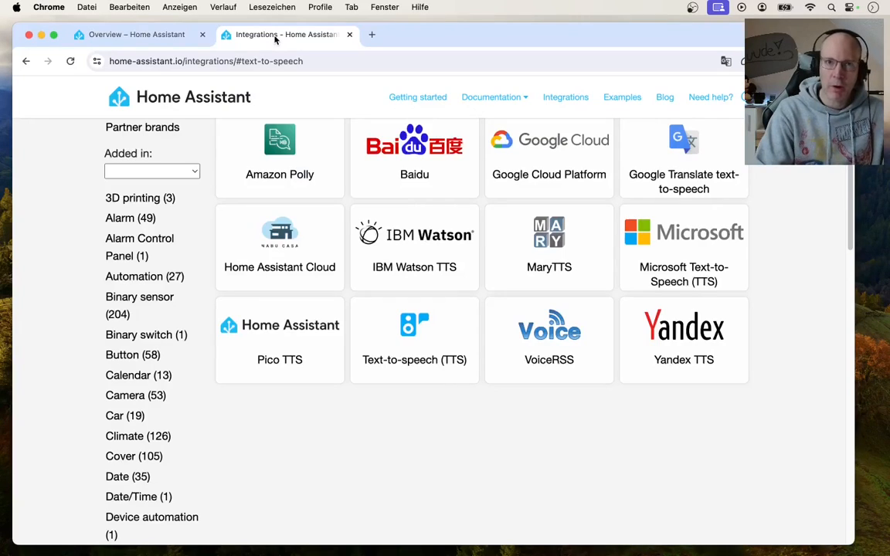
click(136, 34)
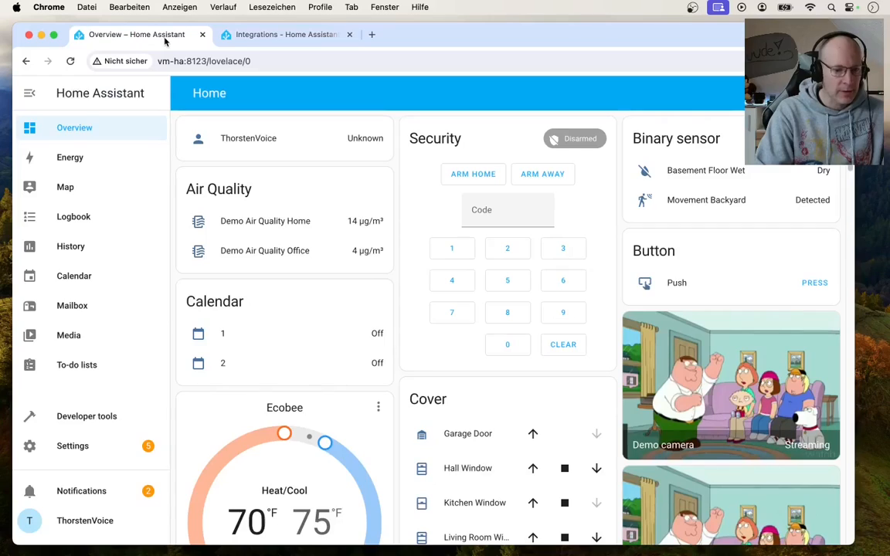
mouse_move(174, 206)
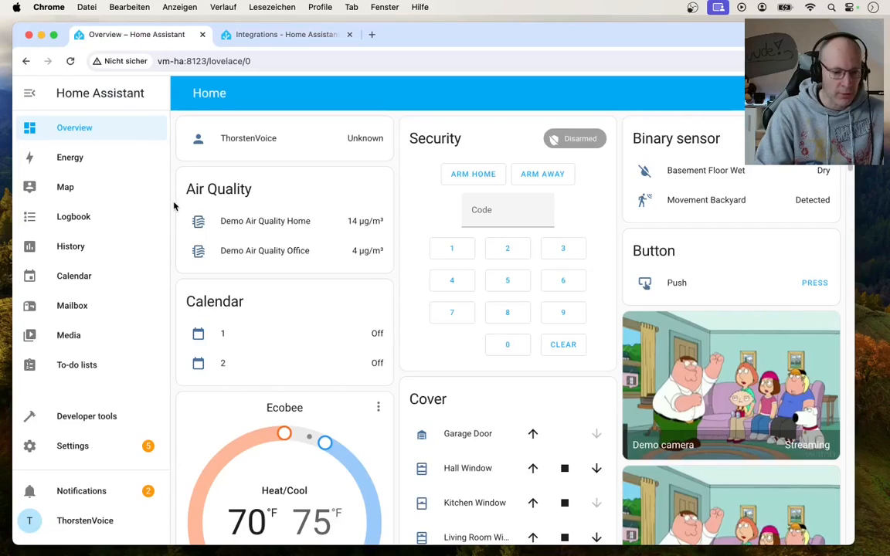
mouse_move(125, 306)
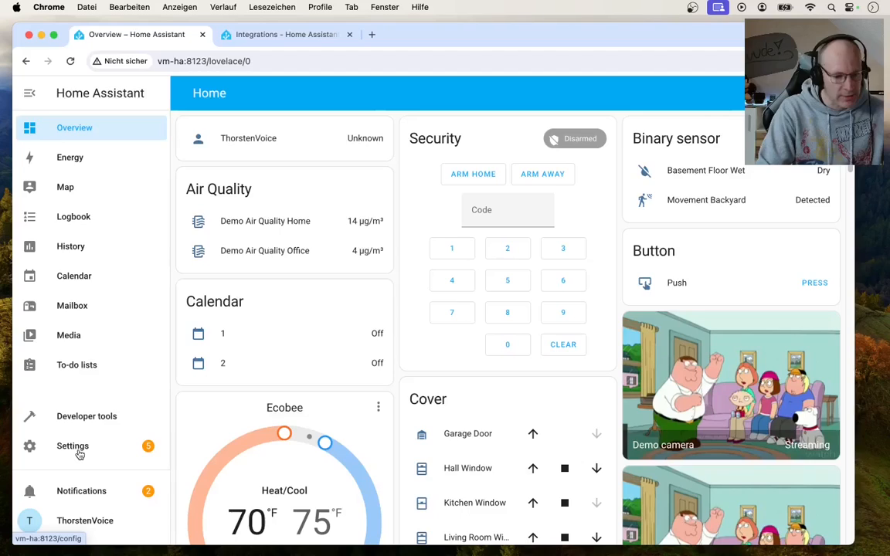
click(72, 446)
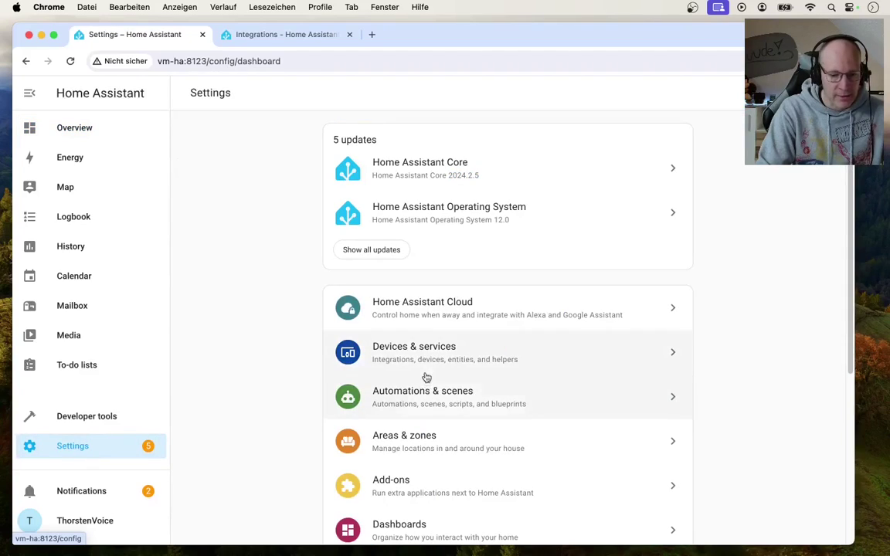
mouse_move(419, 361)
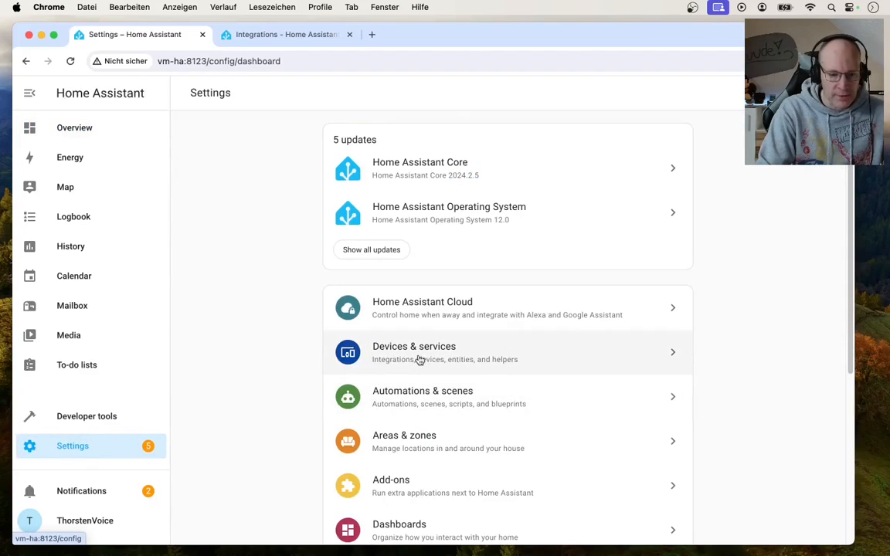
click(414, 352)
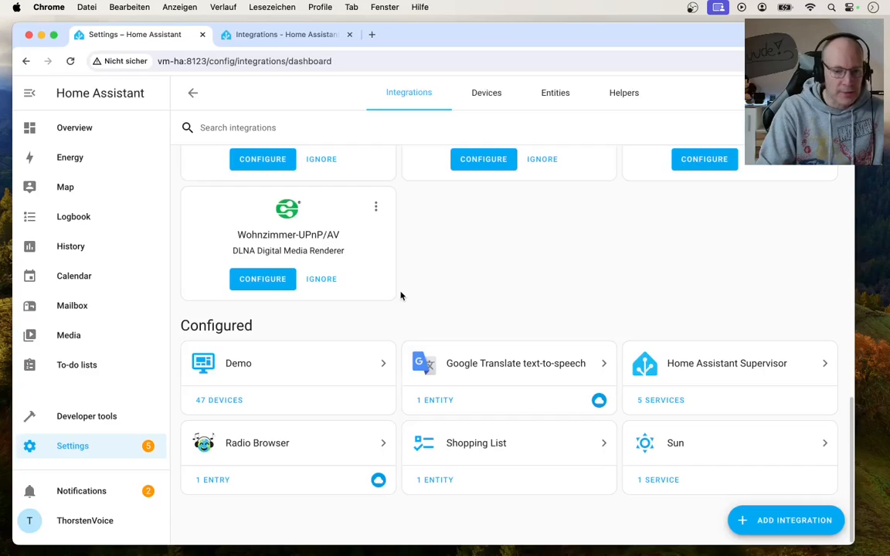
mouse_move(322, 325)
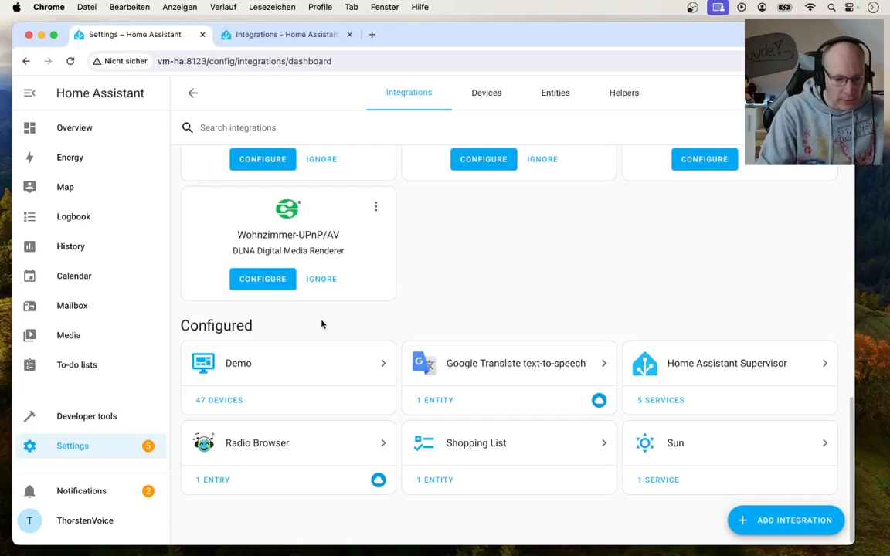
mouse_move(301, 327)
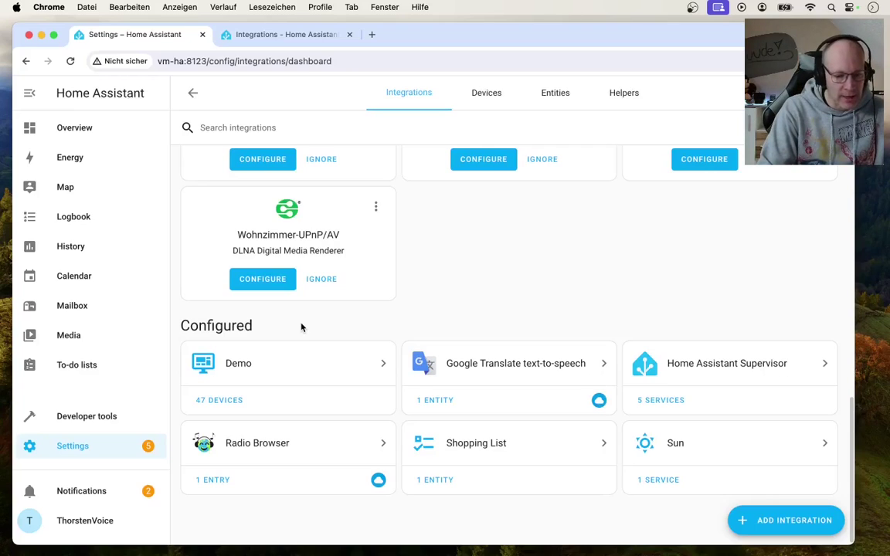
mouse_move(360, 325)
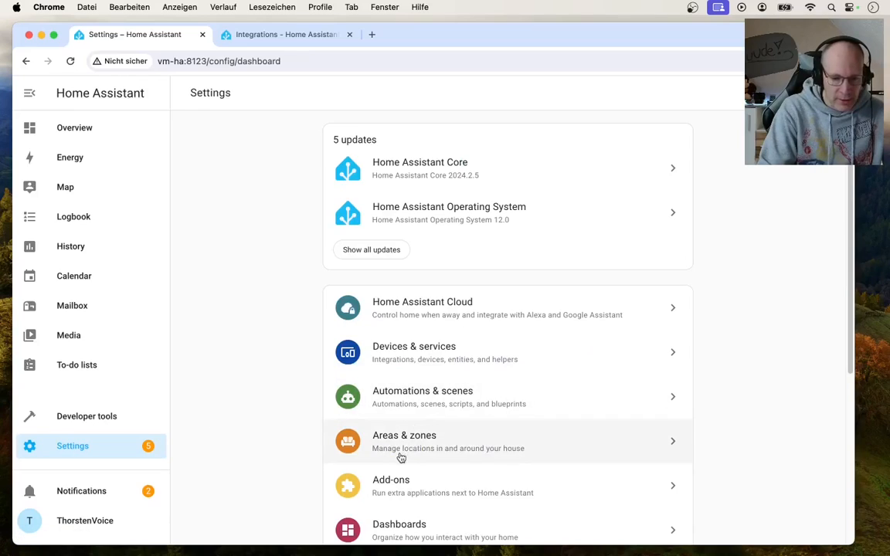
Search the add-on store for 'piper' and open the Piper add-on
click(508, 485)
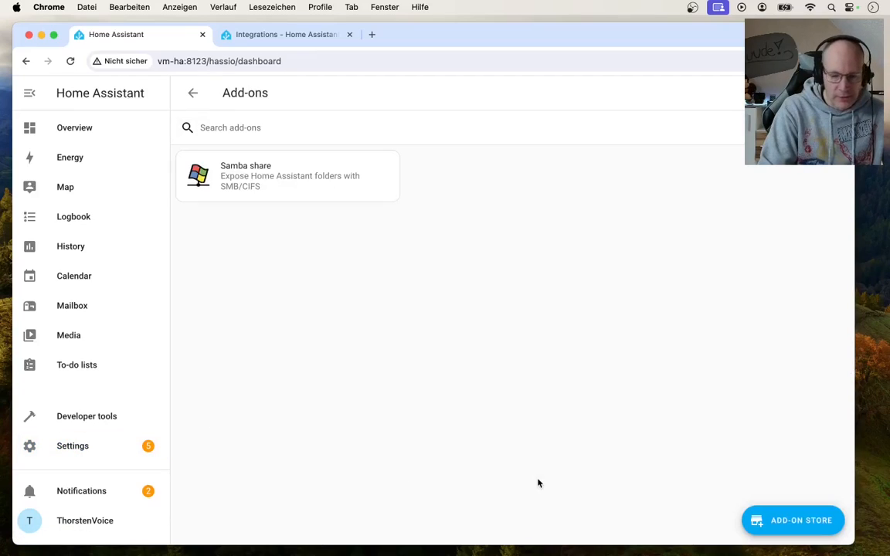
click(791, 520)
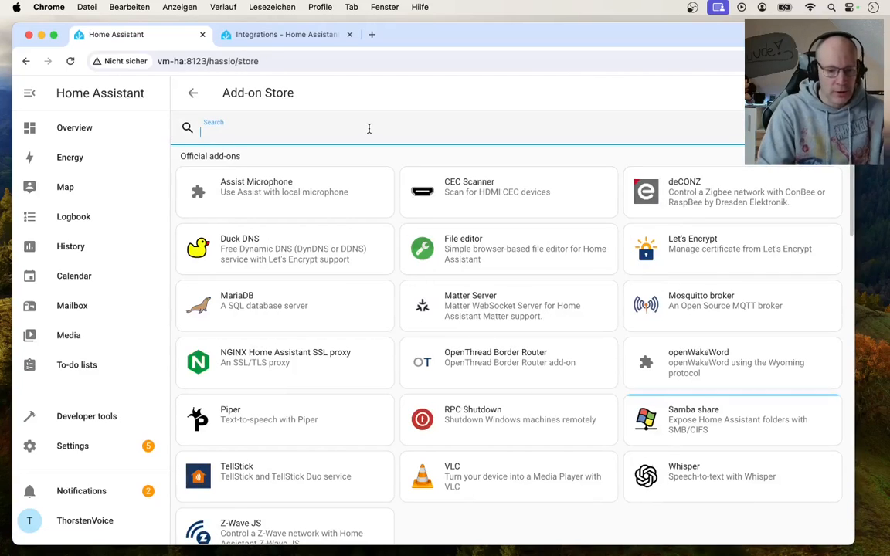
text(piper)
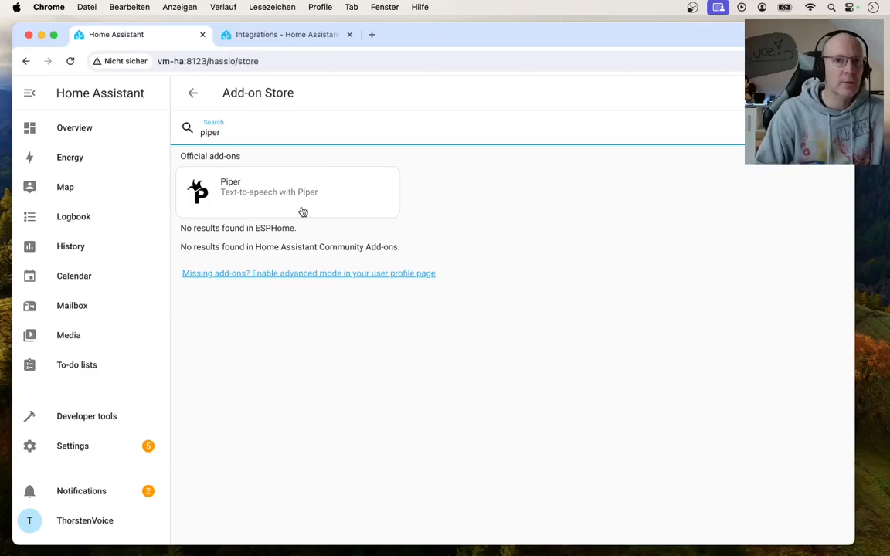
click(289, 192)
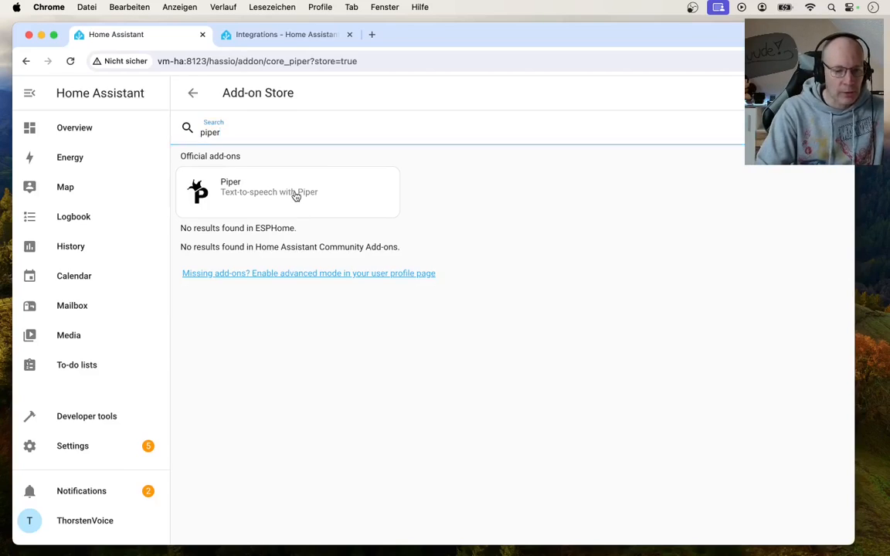
Install Piper add-on version 1.4.0 and wait until Start and Uninstall appear
click(289, 191)
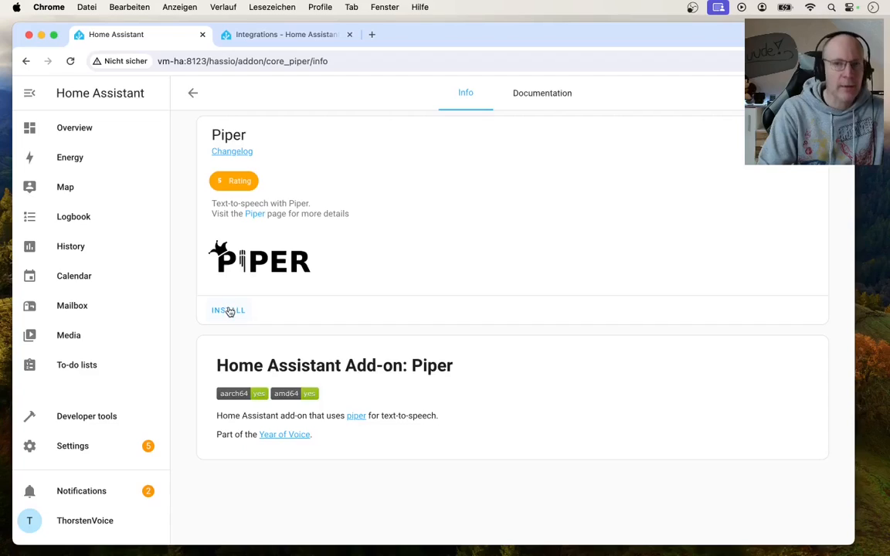
click(228, 310)
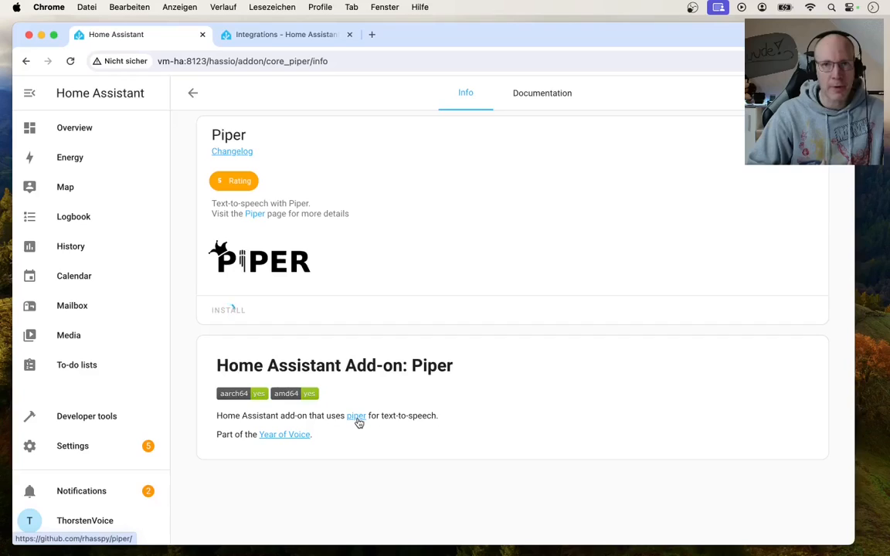
click(228, 310)
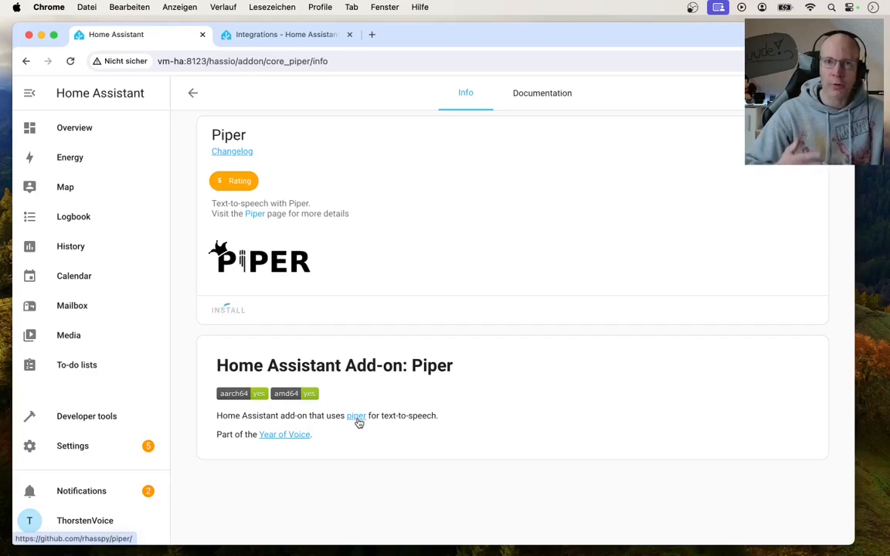
click(228, 310)
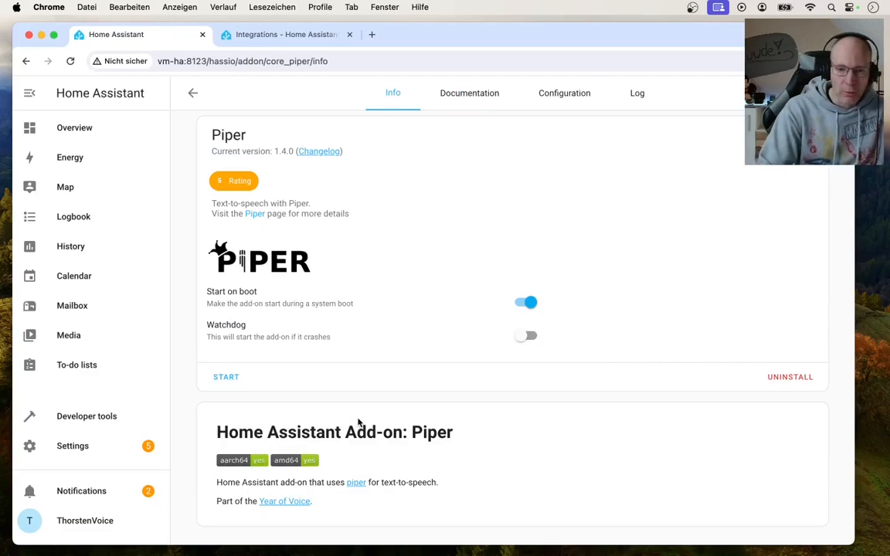
mouse_move(572, 136)
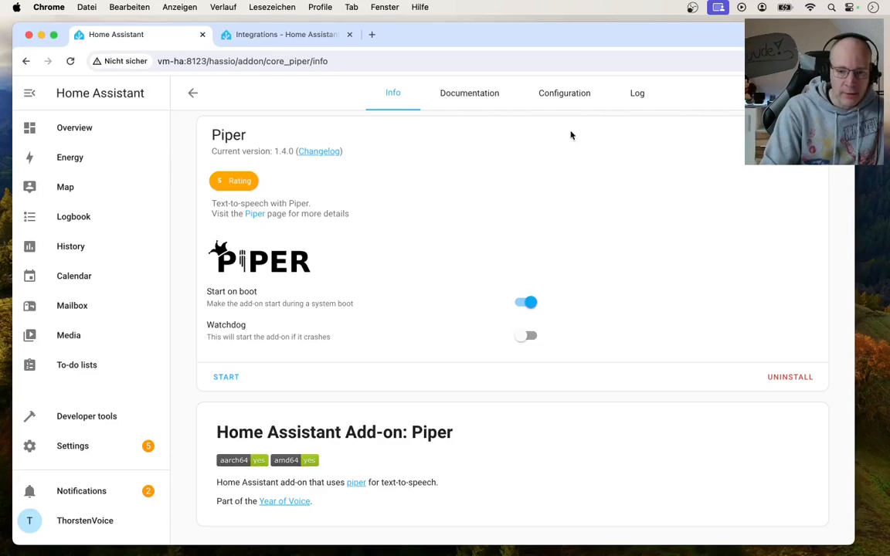
Set the Piper add-on's Voice option to en_US-lessac-high
click(564, 92)
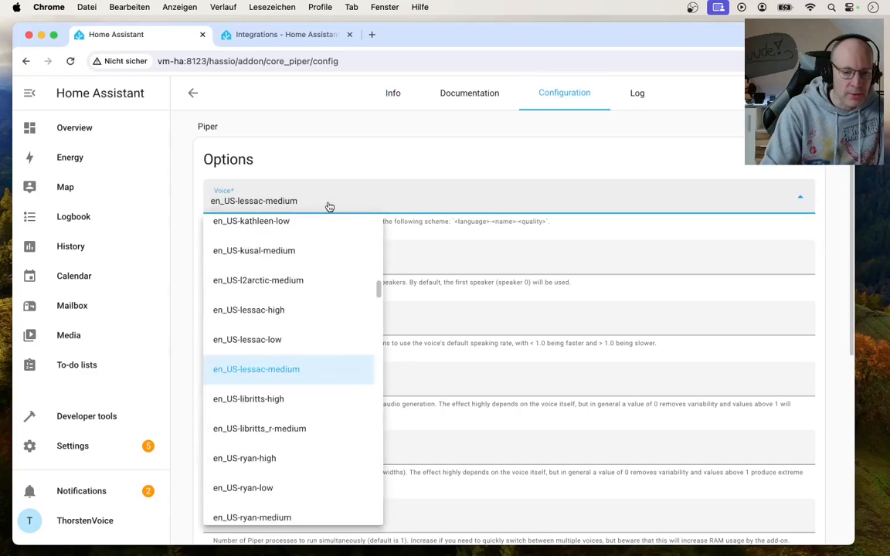
mouse_move(254, 398)
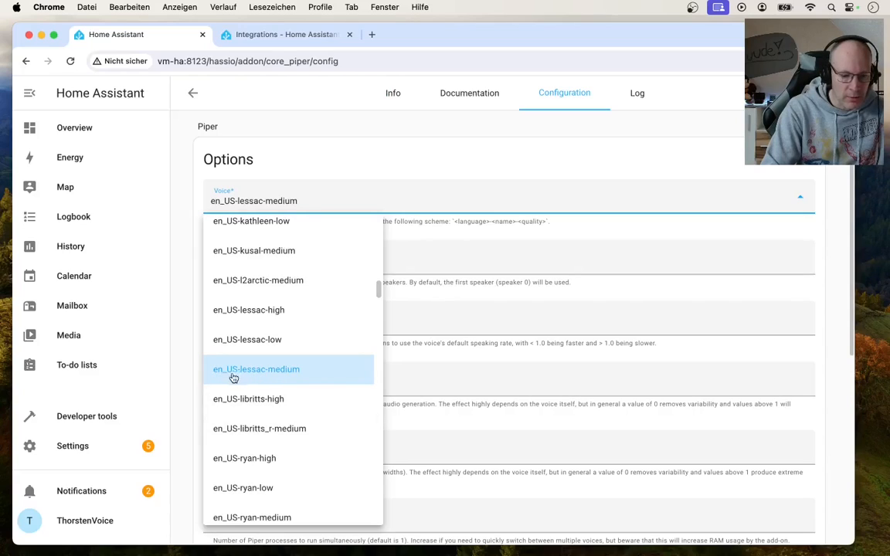
mouse_move(237, 387)
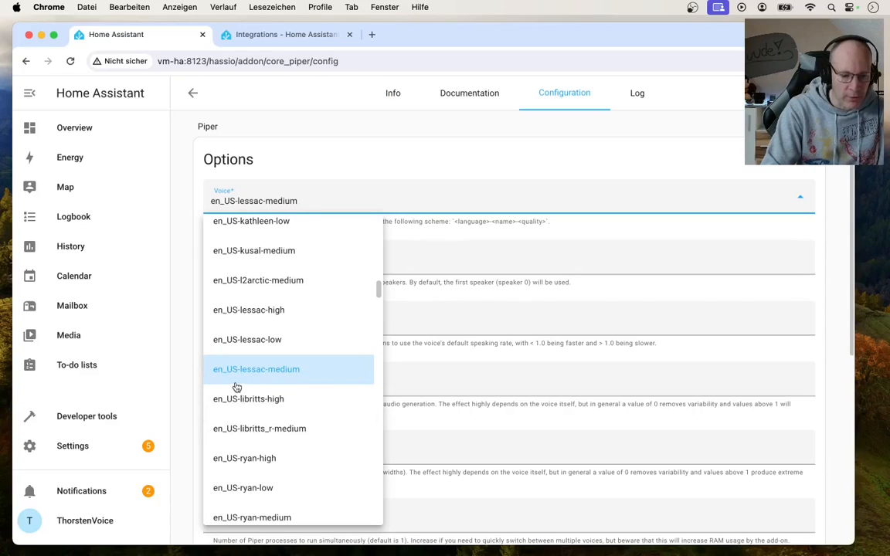
mouse_move(263, 399)
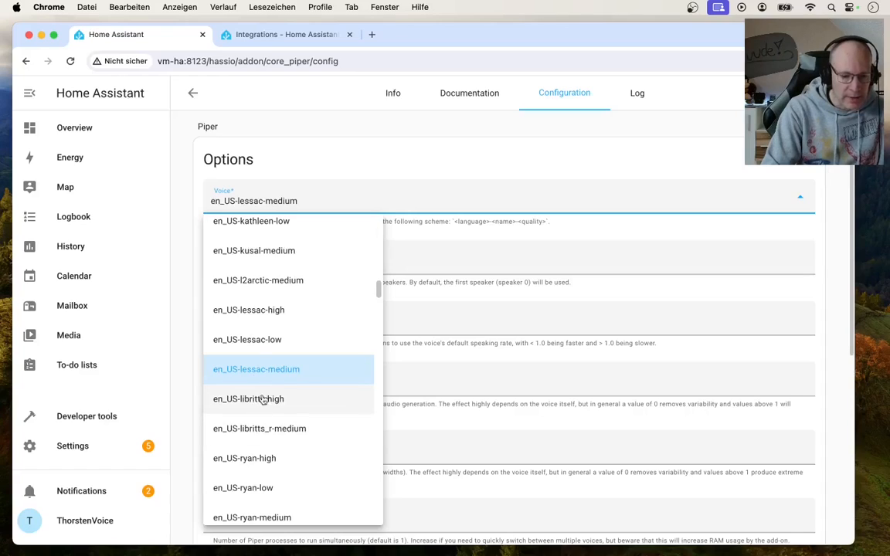
mouse_move(285, 377)
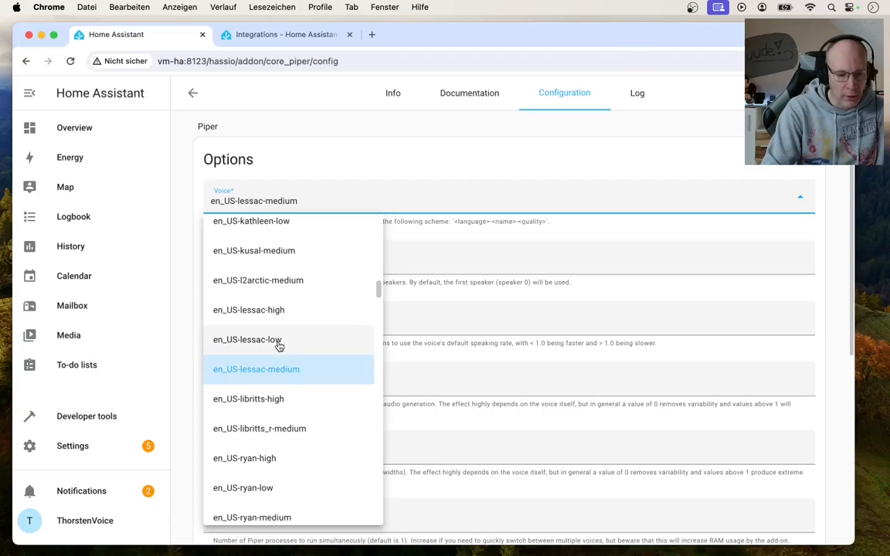
mouse_move(285, 310)
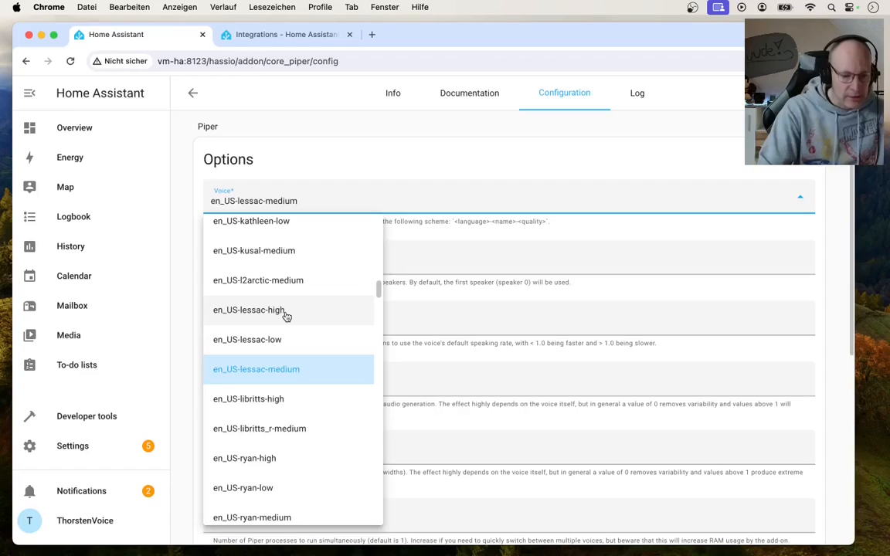
mouse_move(281, 355)
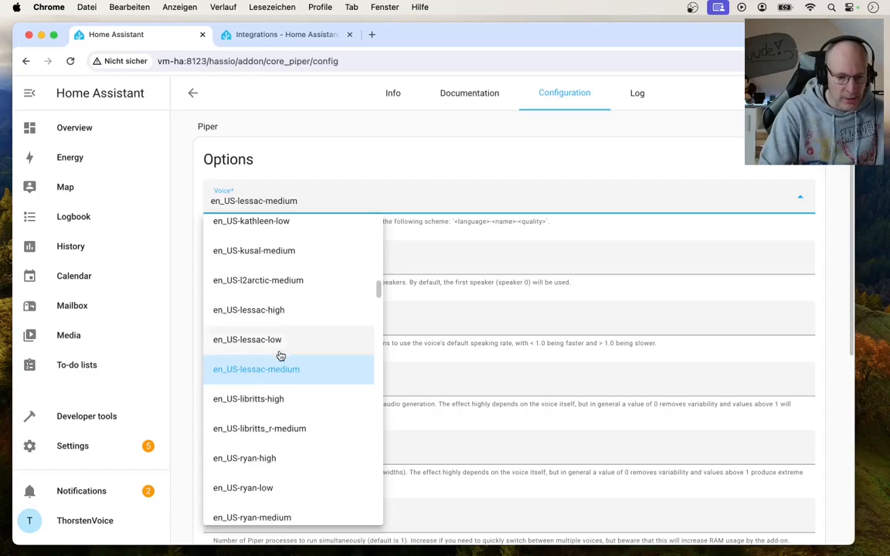
click(249, 310)
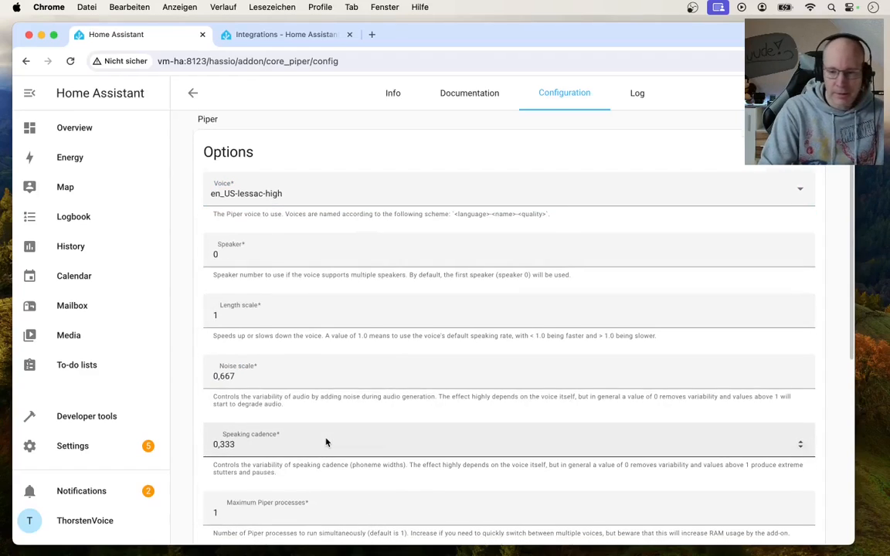
scroll(down, 3)
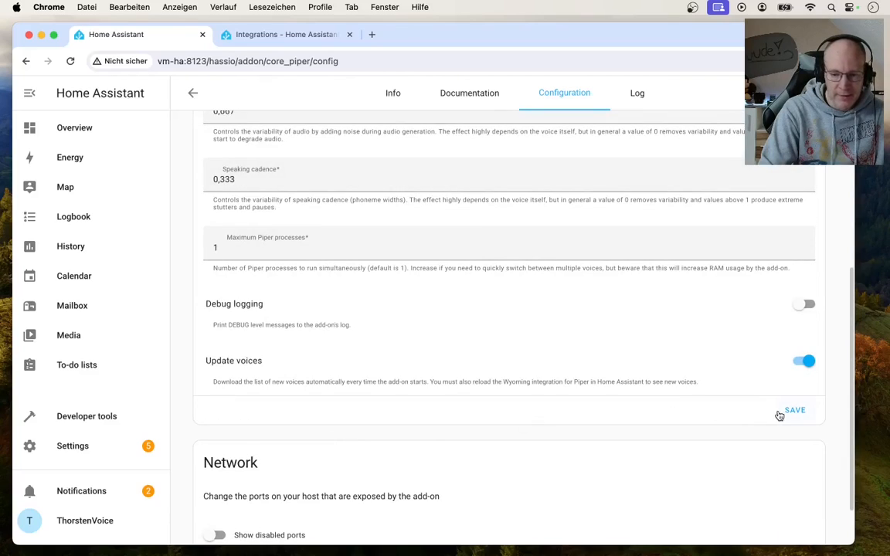
Save the voice setting and highlight the documentation's Custom Voices section about /share/piper
click(468, 93)
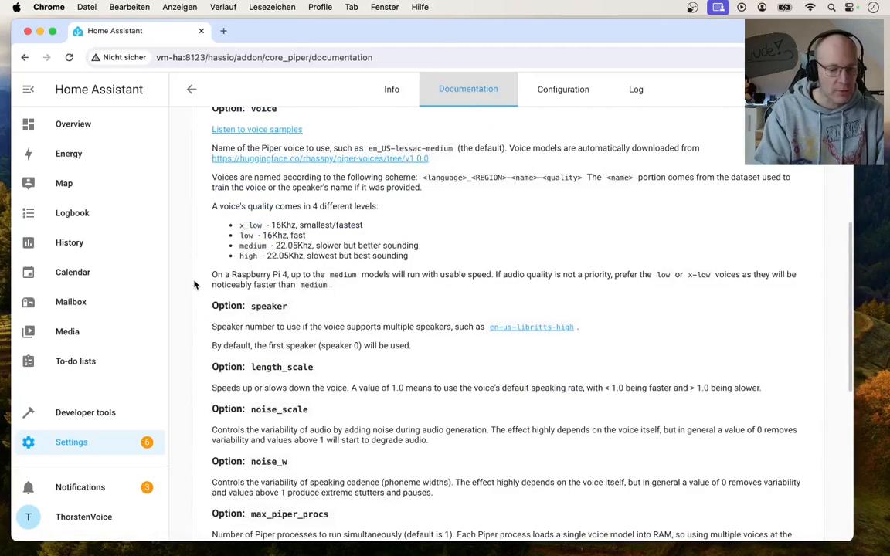
scroll(down, 3)
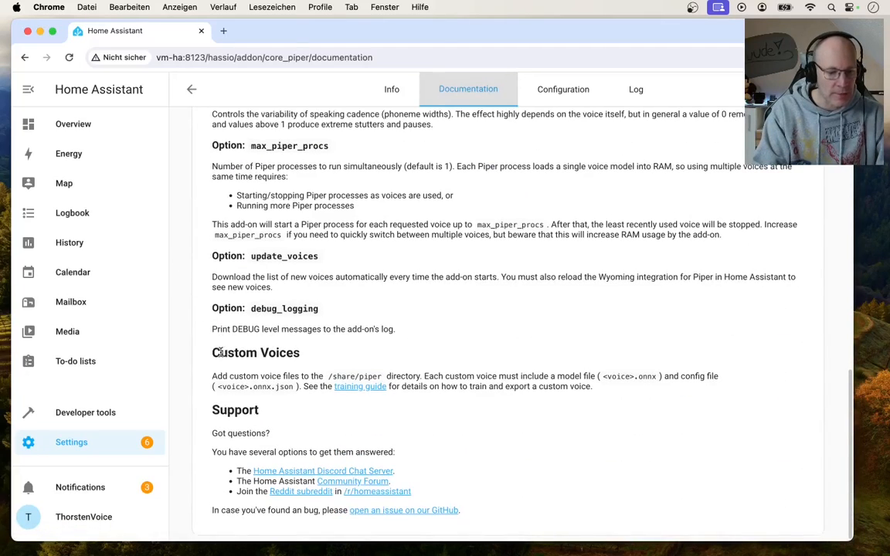
double_click(255, 353)
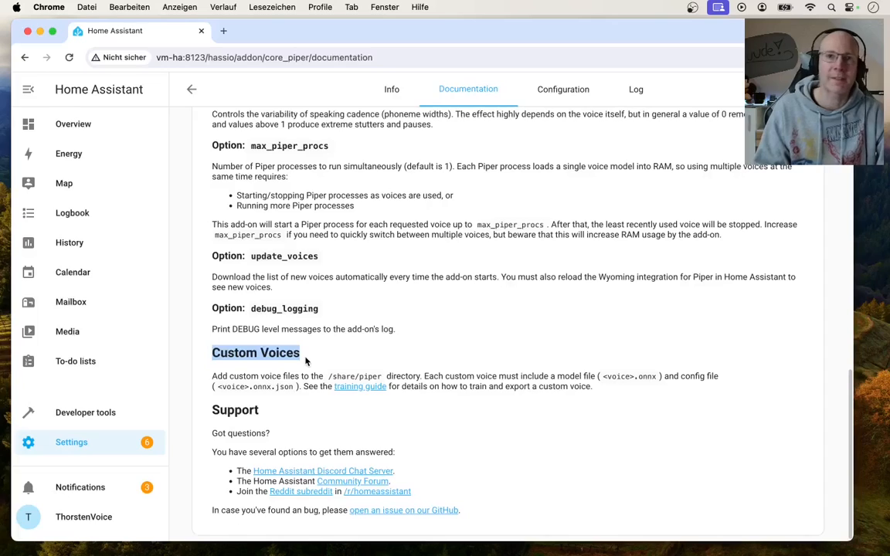
Check the Text-to-speech media sources: only Cloud, Demo and Google en com, no Piper
click(392, 88)
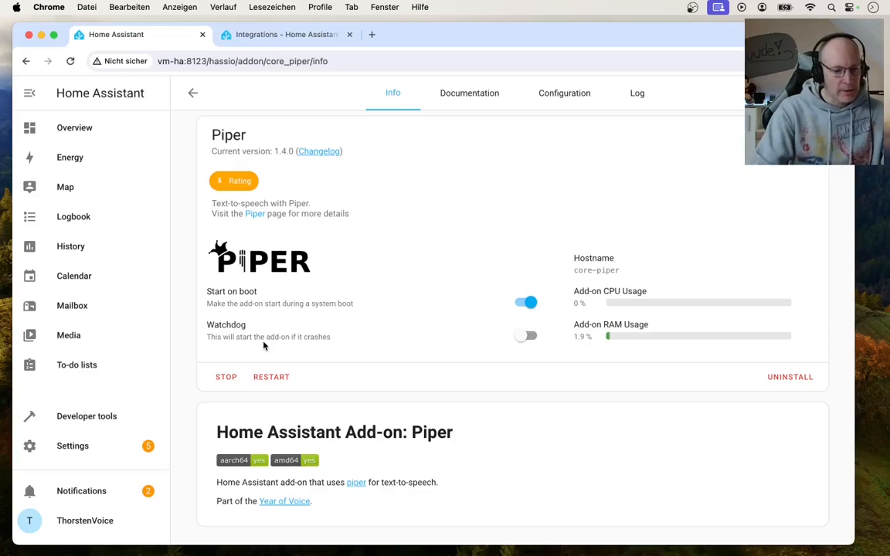
click(68, 335)
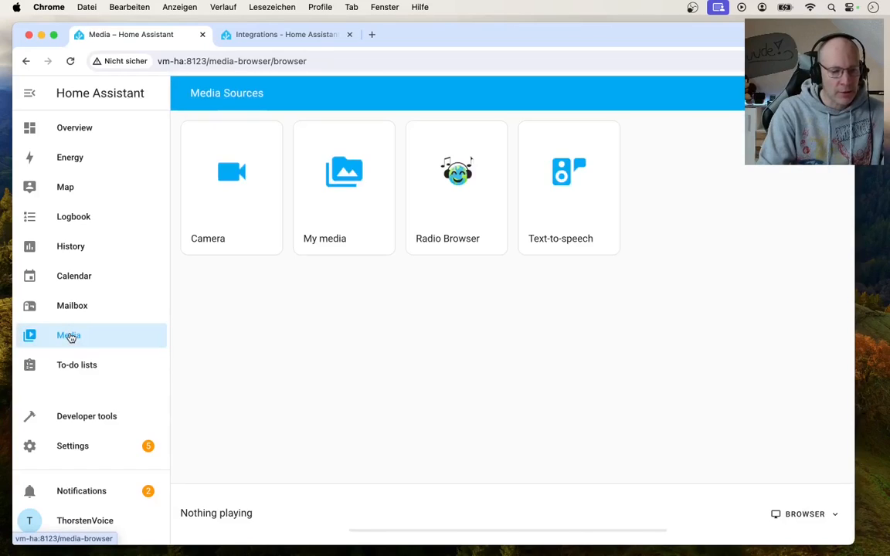
mouse_move(576, 192)
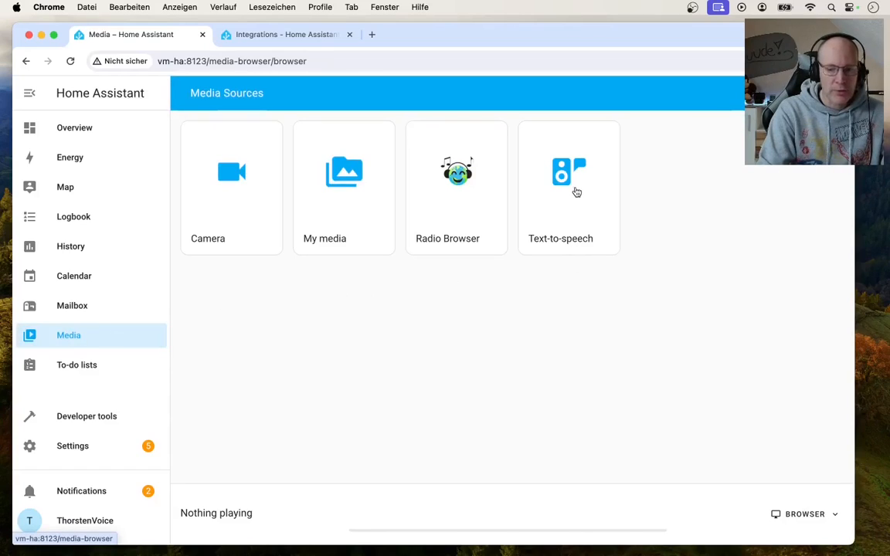
click(568, 185)
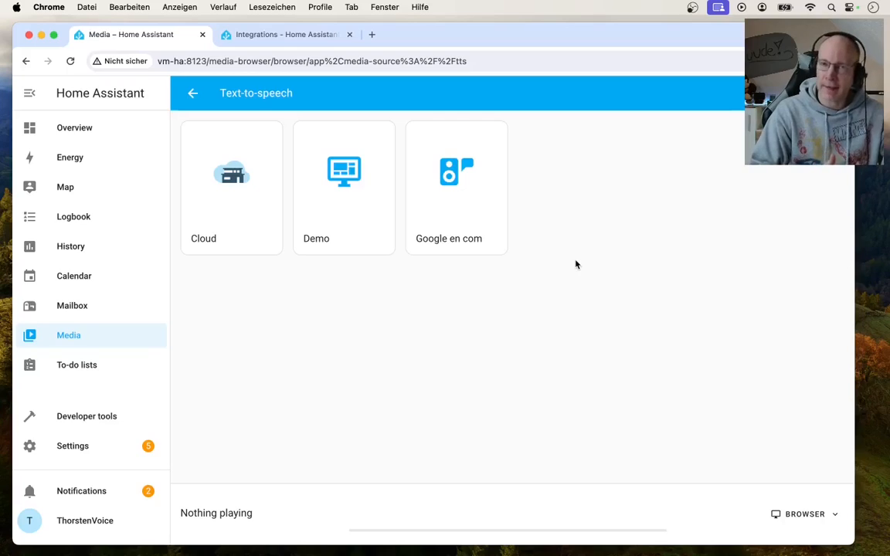
click(73, 446)
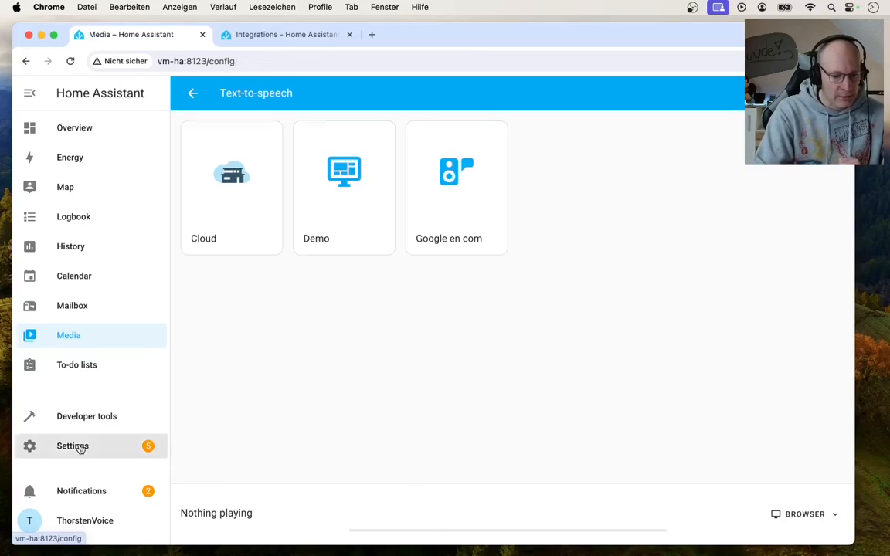
Add the Wyoming Protocol integration connected to the Piper service
click(73, 445)
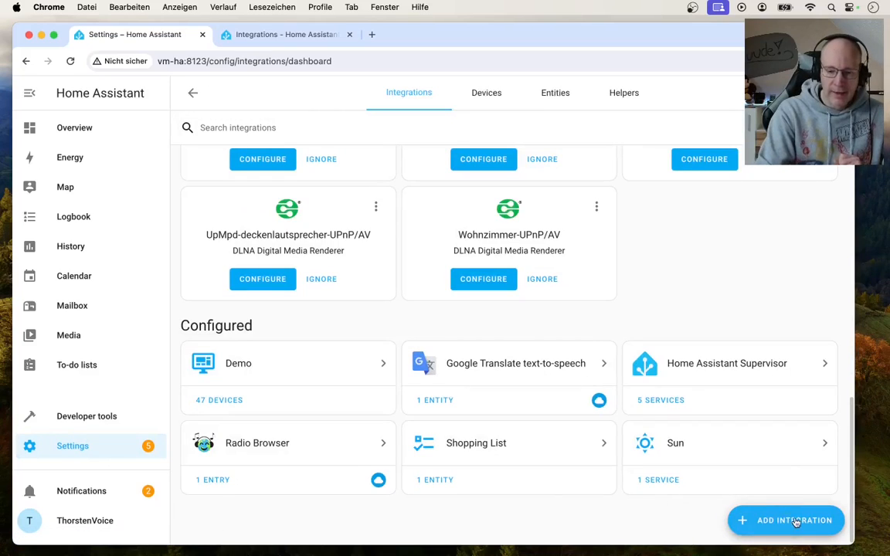
click(784, 520)
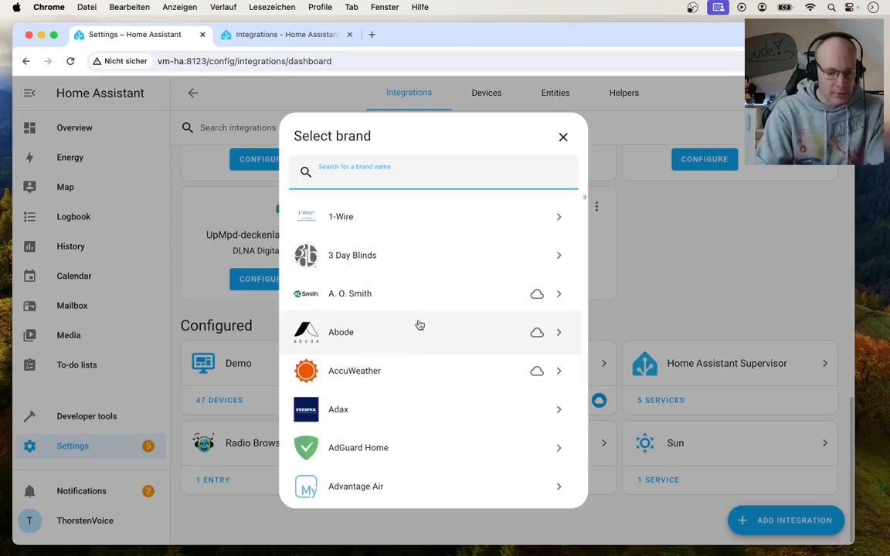
text(wyom)
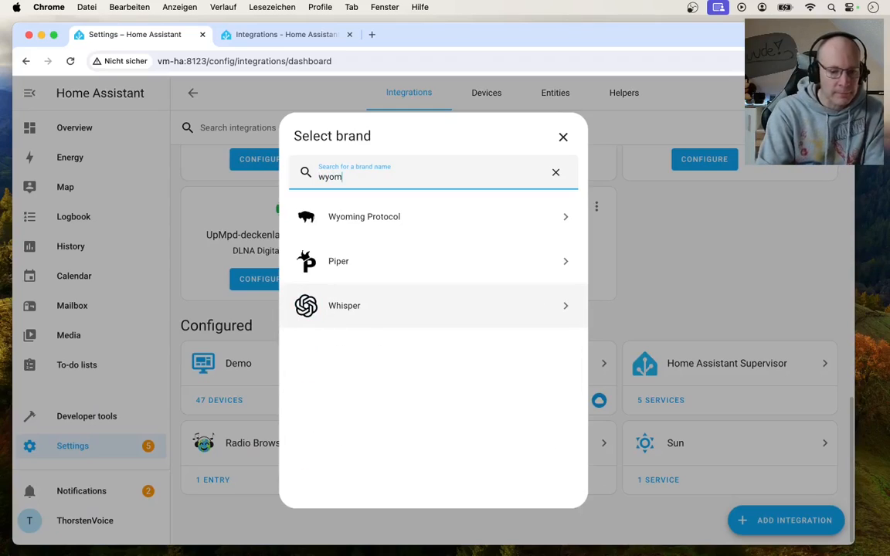
text(ing)
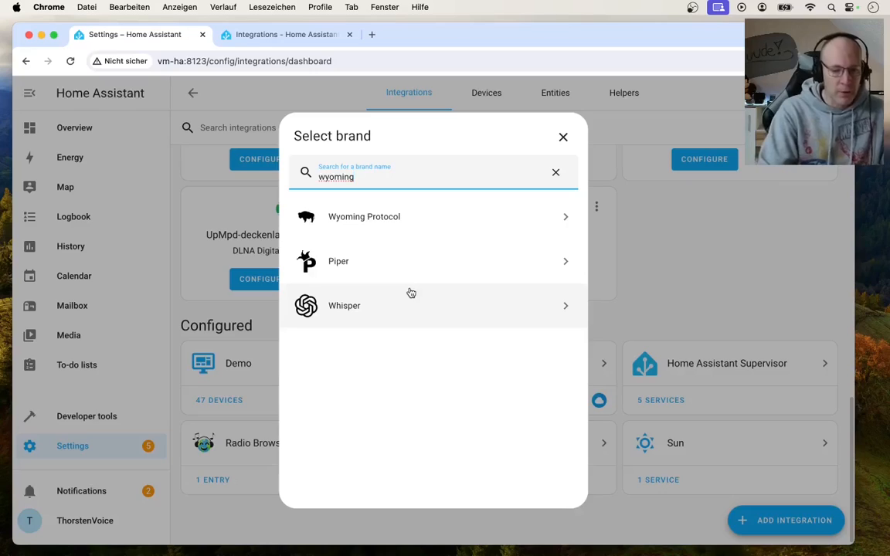
mouse_move(367, 261)
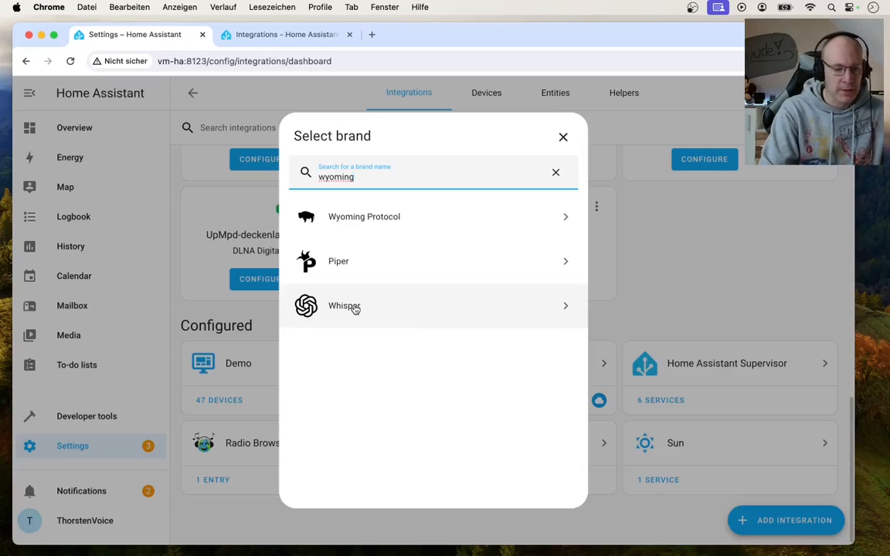
mouse_move(382, 224)
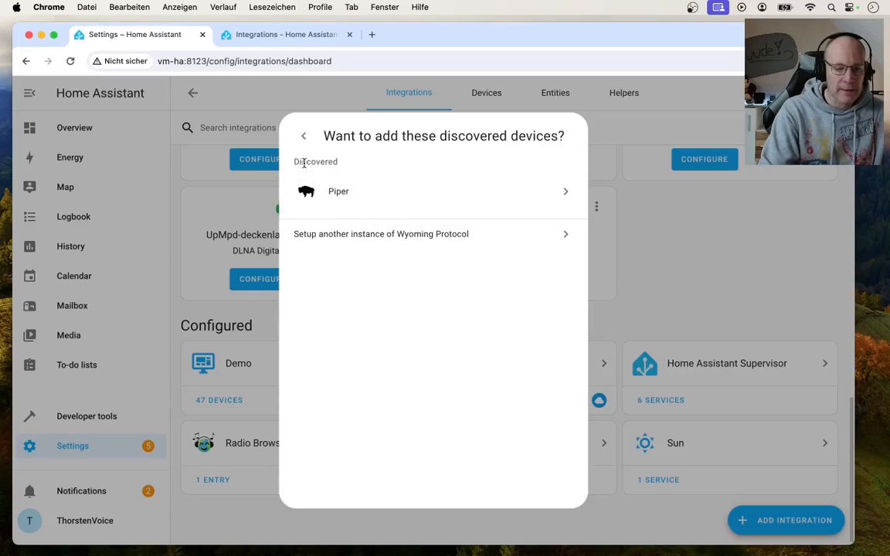
mouse_move(347, 195)
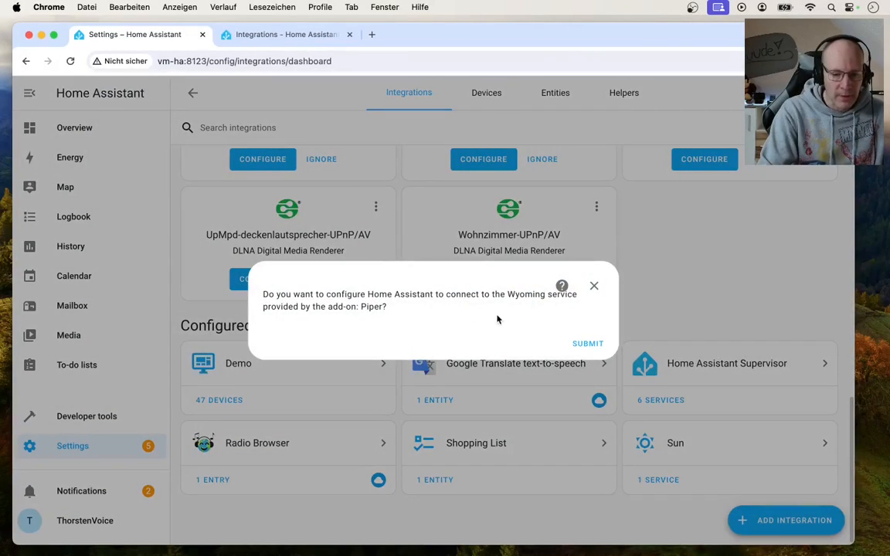
click(588, 343)
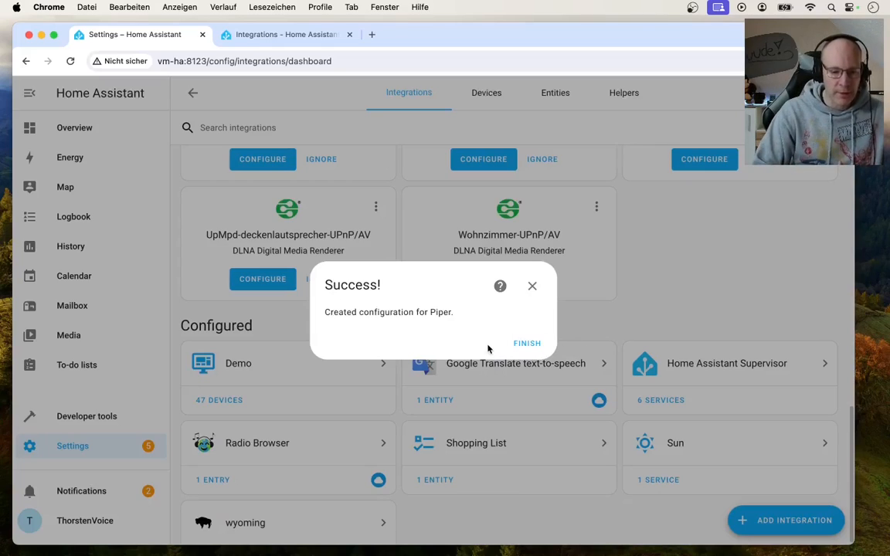
mouse_move(527, 343)
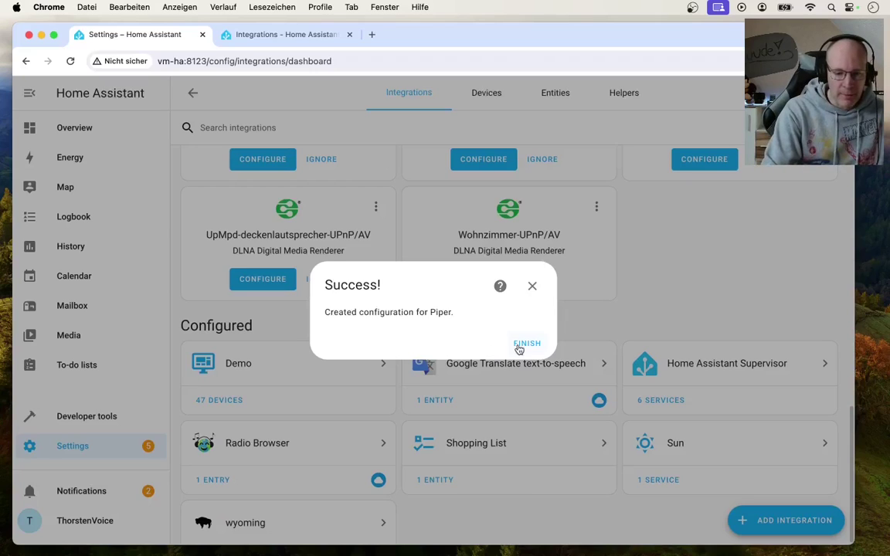
click(526, 343)
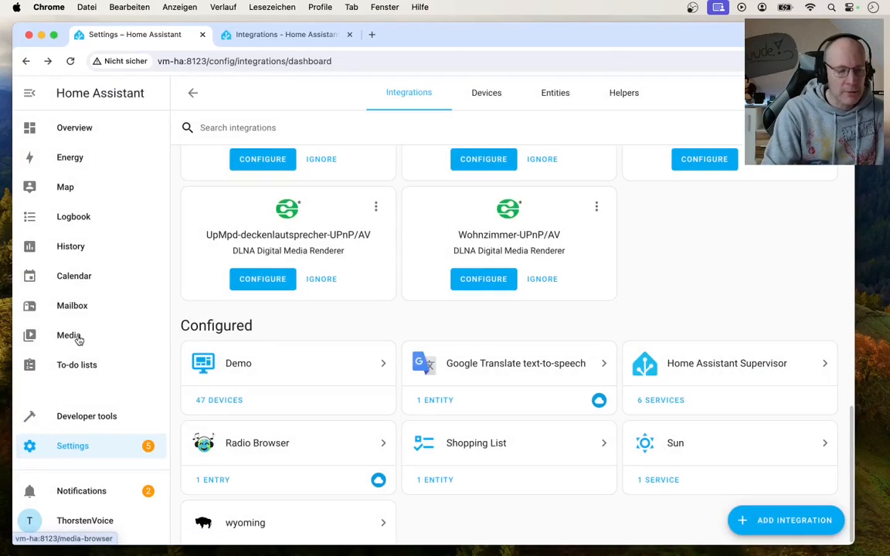
Browse to piper under Text-to-speech media and select the lessac (high) voice
click(68, 335)
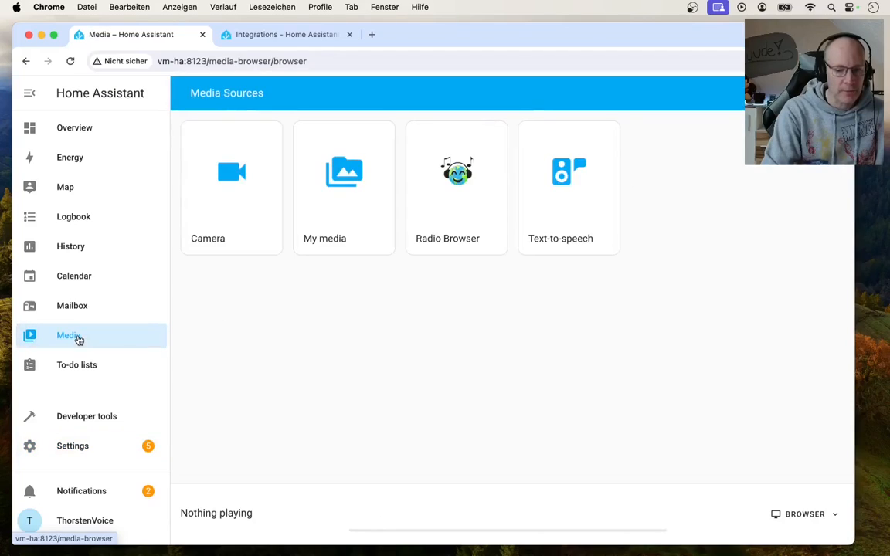
click(560, 185)
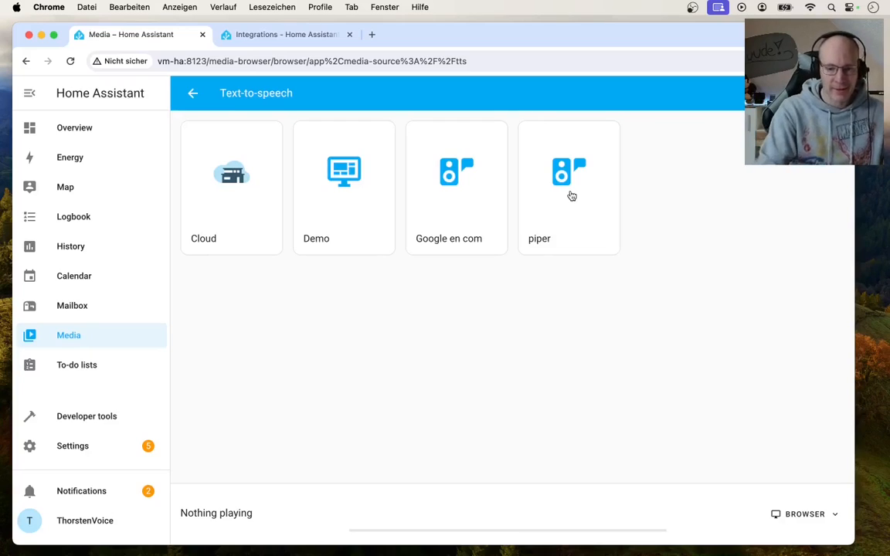
click(569, 182)
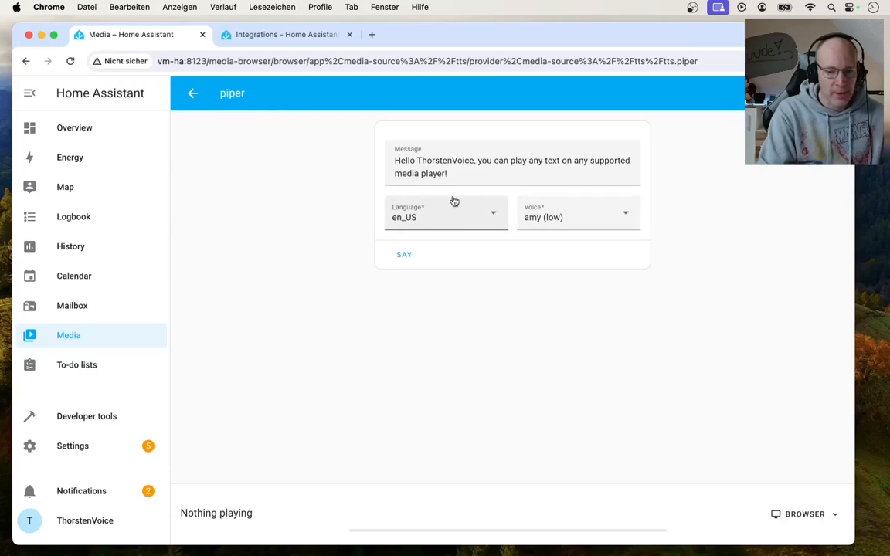
click(576, 217)
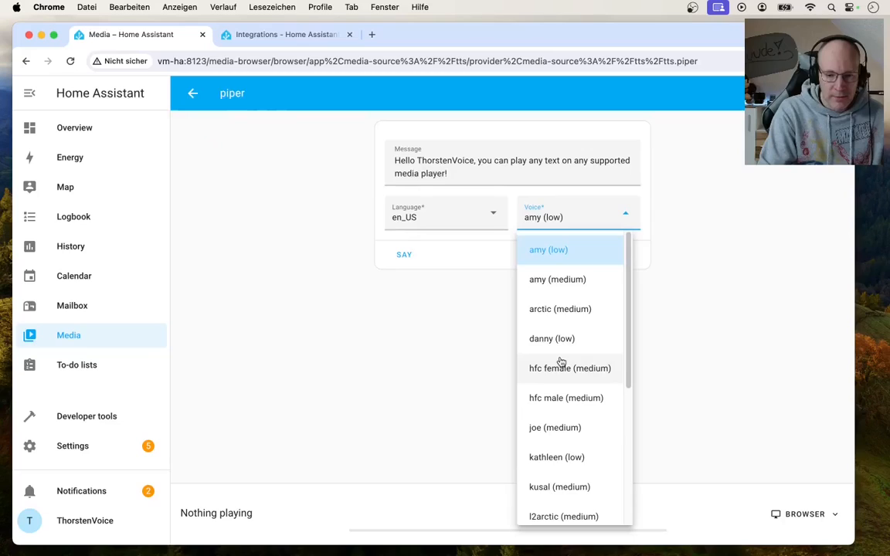
click(403, 254)
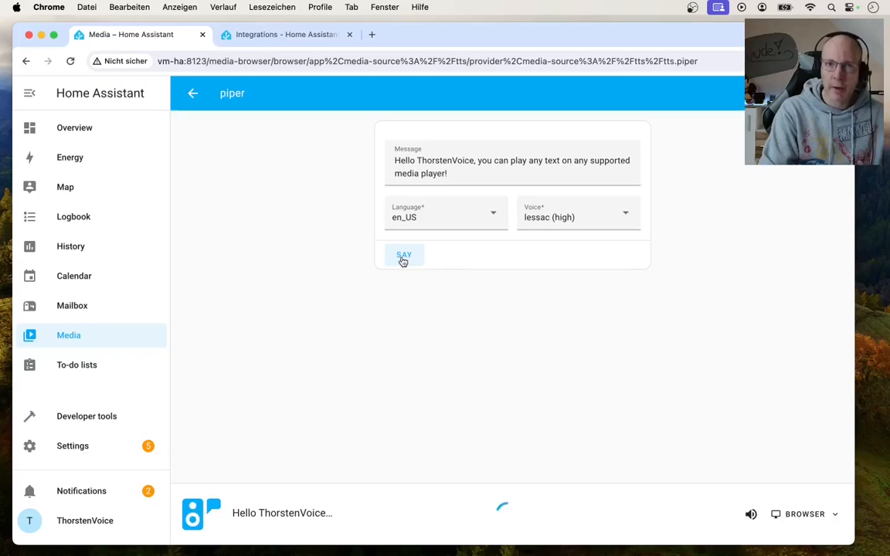
Play the spoken test message with lessac (high), replay it, then go to Settings
click(403, 255)
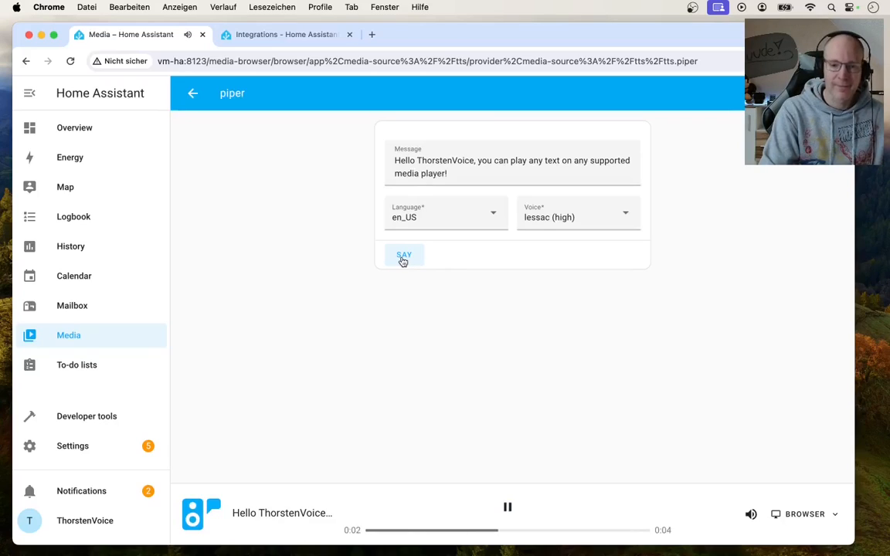
click(508, 507)
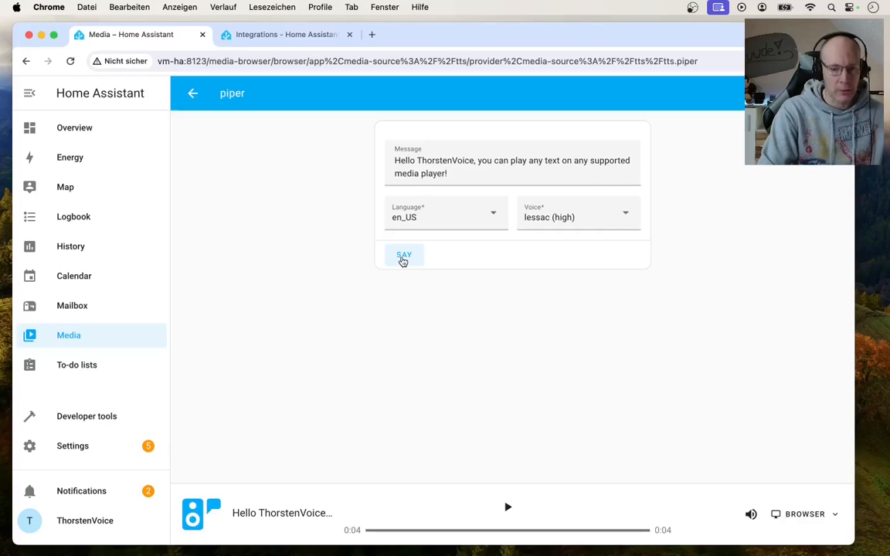
click(403, 255)
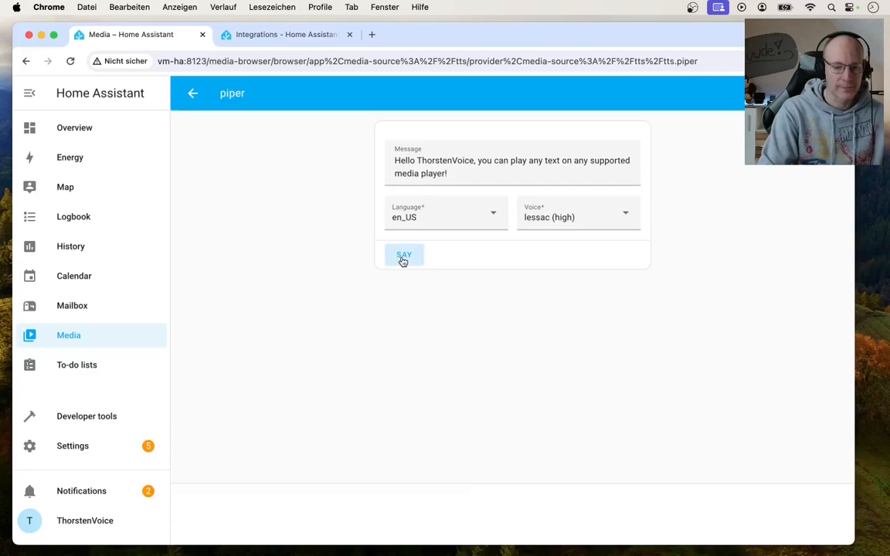
click(403, 254)
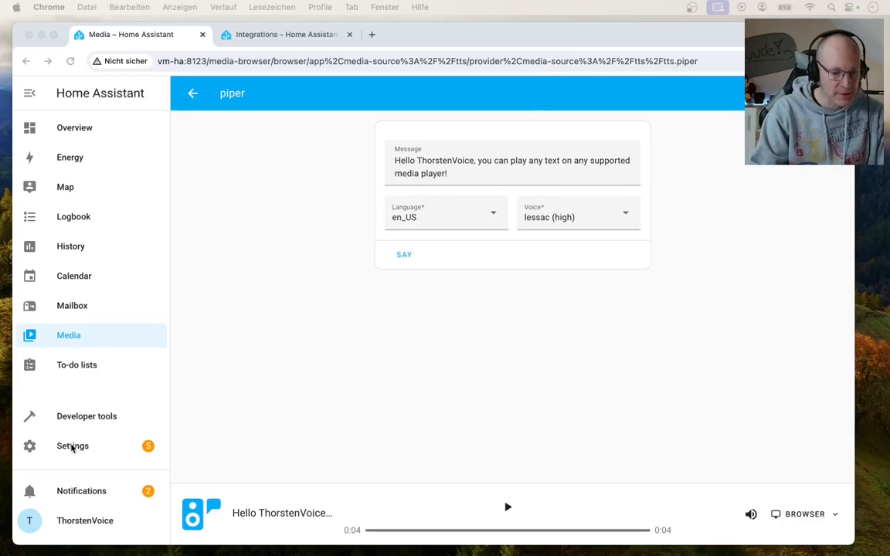
click(73, 446)
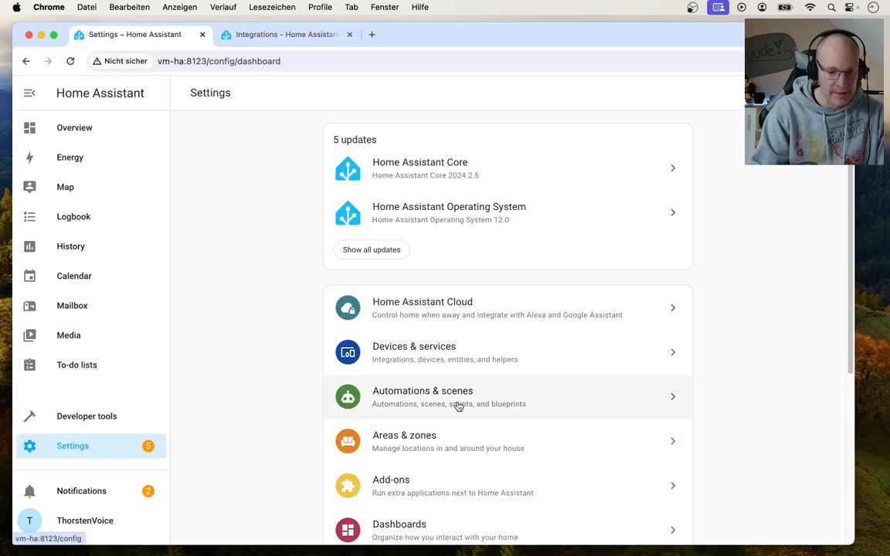
Scroll the Home Assistant assistant's settings down to its text-to-speech engine choices
scroll(down, 3)
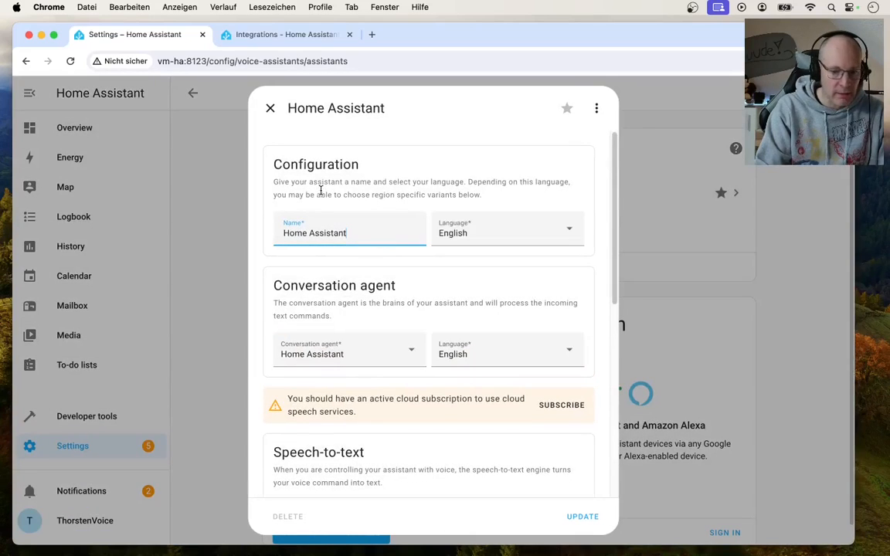
scroll(down, 3)
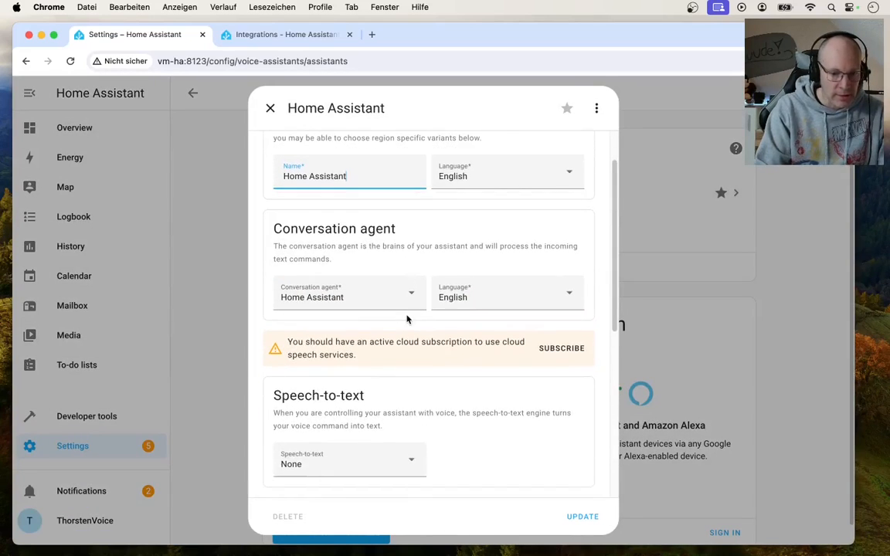
scroll(down, 3)
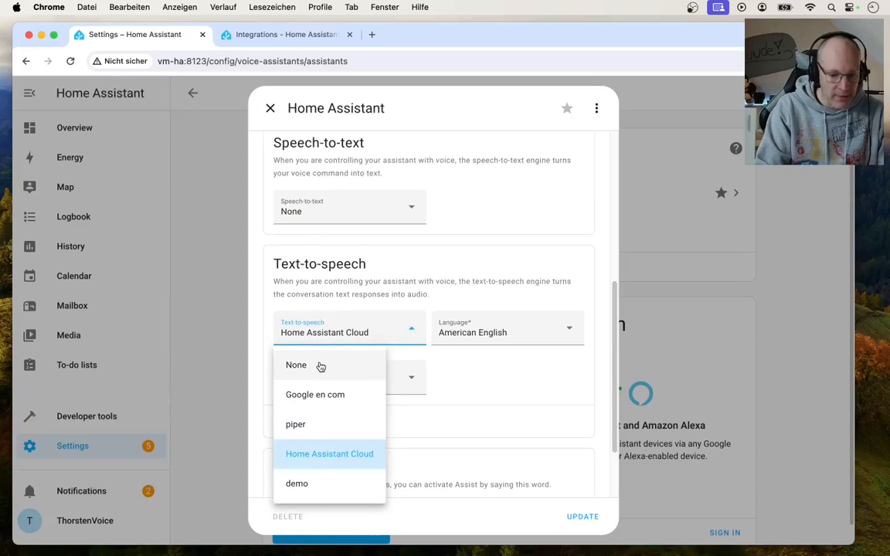
mouse_move(348, 375)
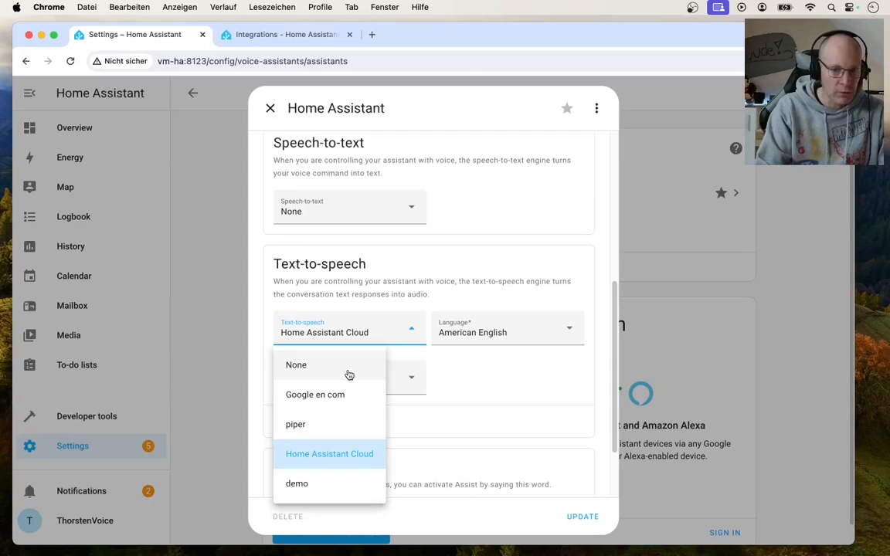
mouse_move(285, 403)
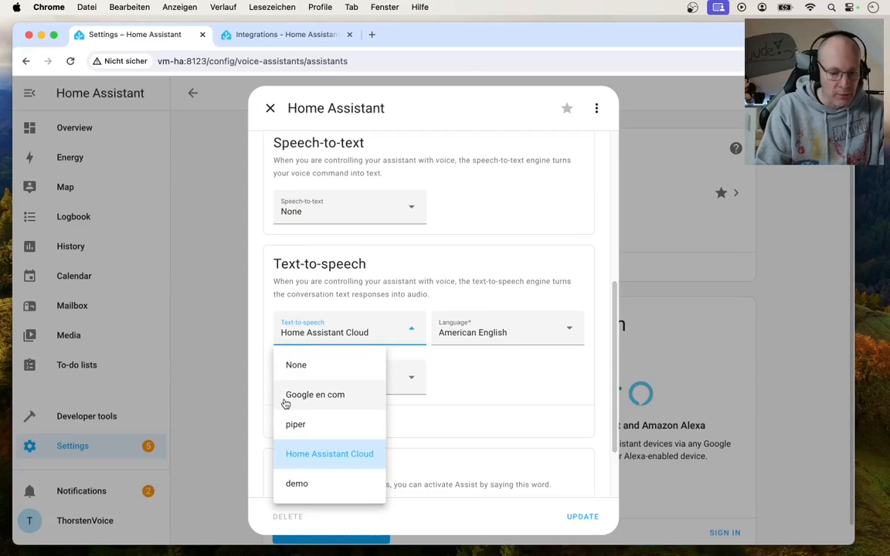
mouse_move(296, 424)
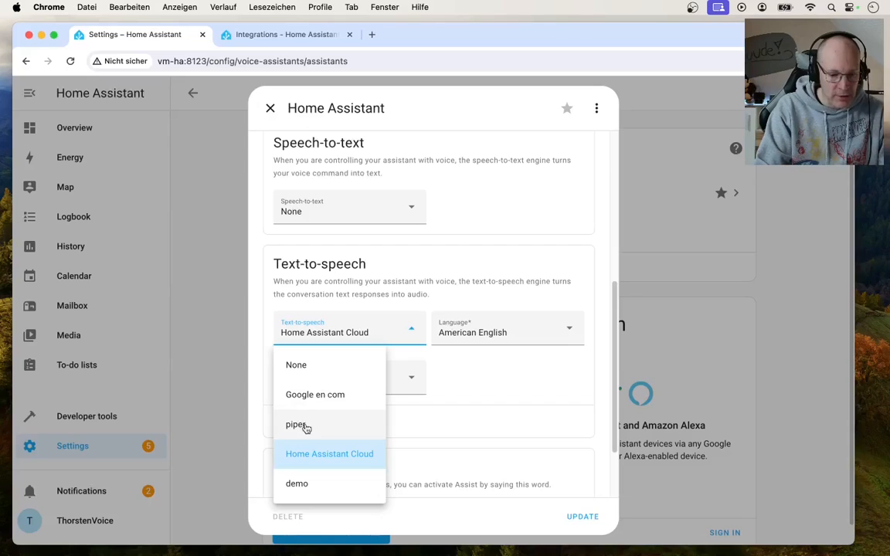
mouse_move(301, 485)
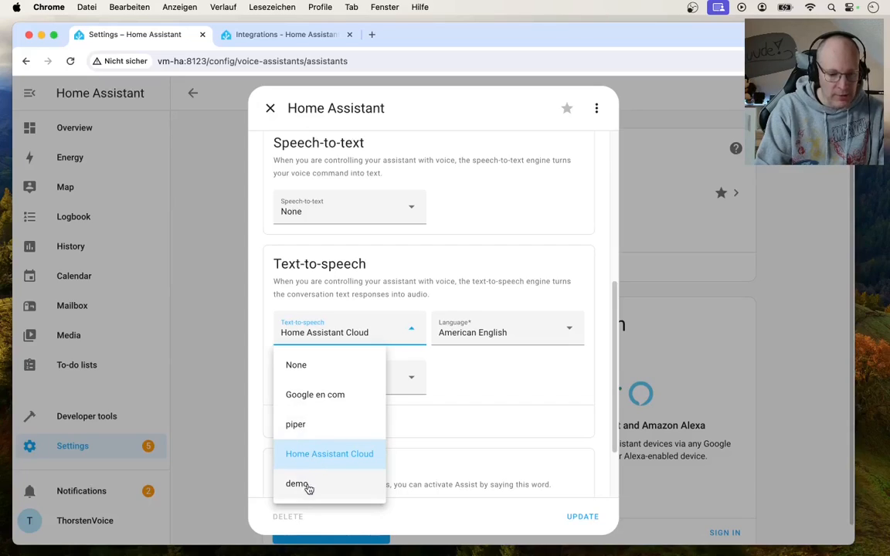
mouse_move(310, 433)
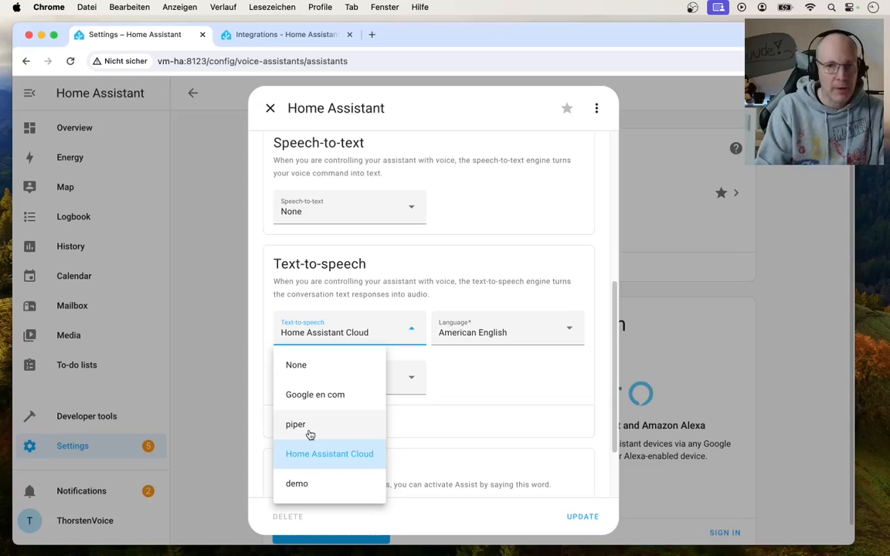
mouse_move(309, 365)
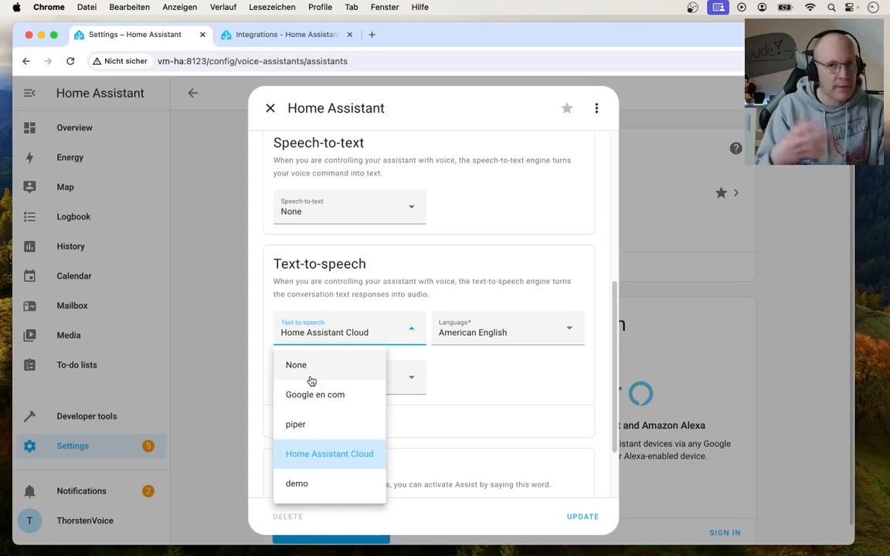
mouse_move(308, 427)
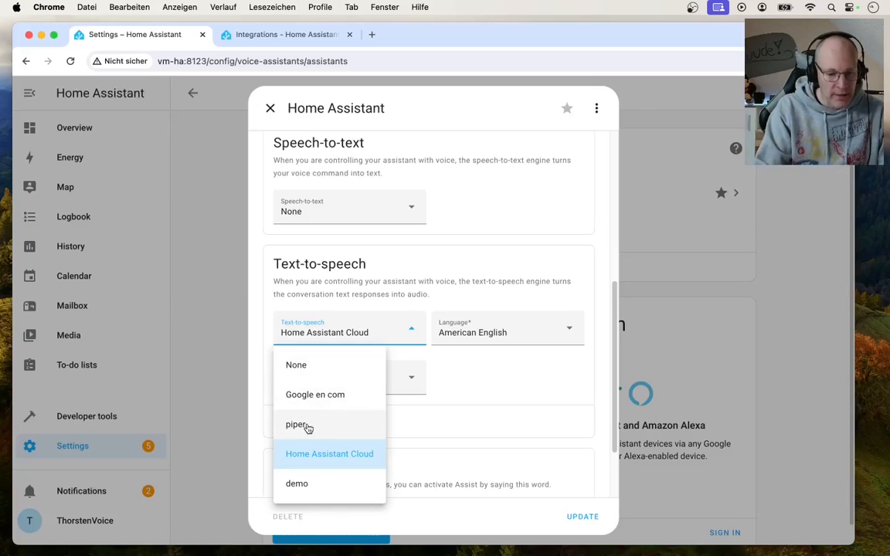
Choose piper as the text-to-speech engine, giving en_US with the amy (low) voice
click(295, 424)
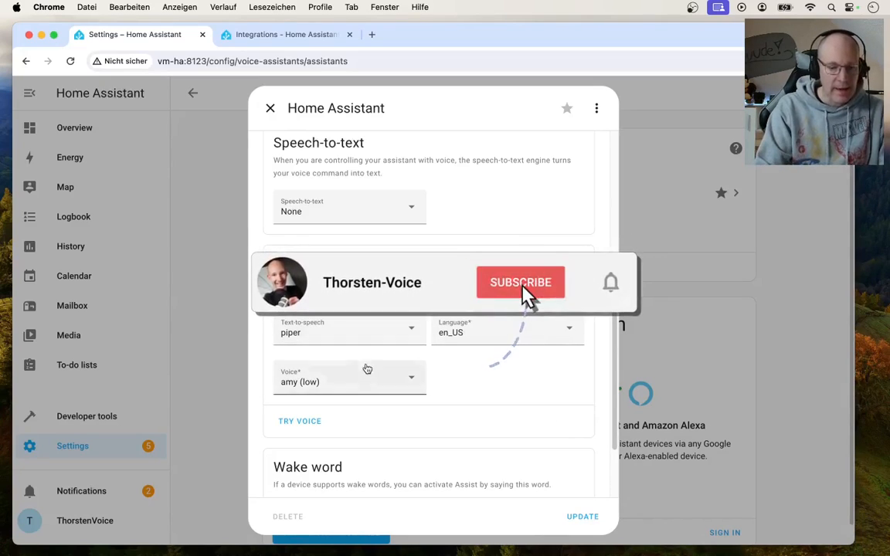
click(521, 282)
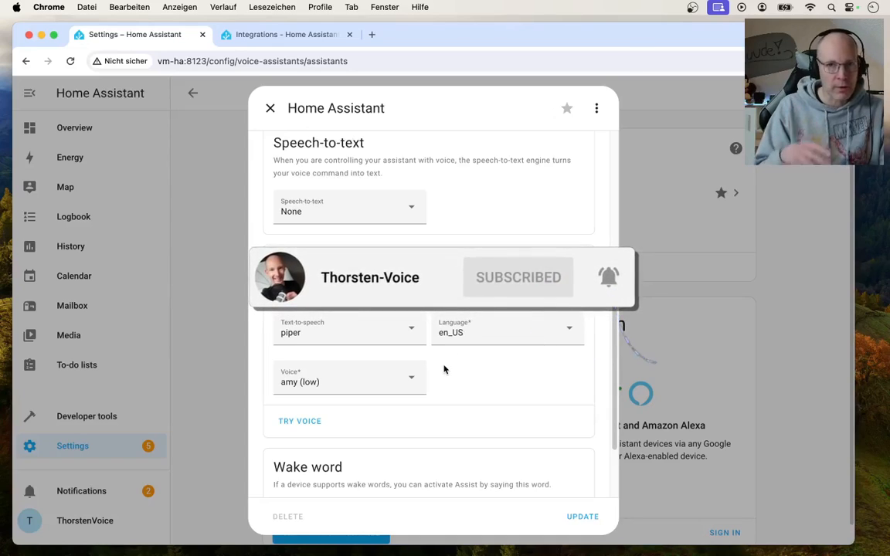